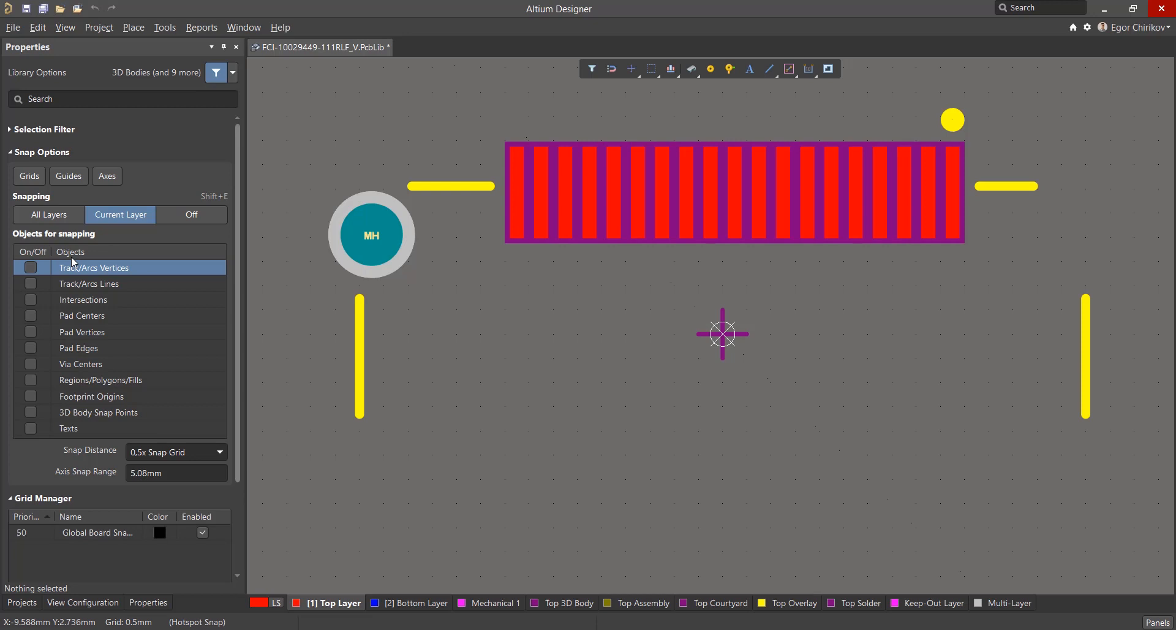
Toggle Track/Arcs Vertices snapping on, then back off.
click(30, 268)
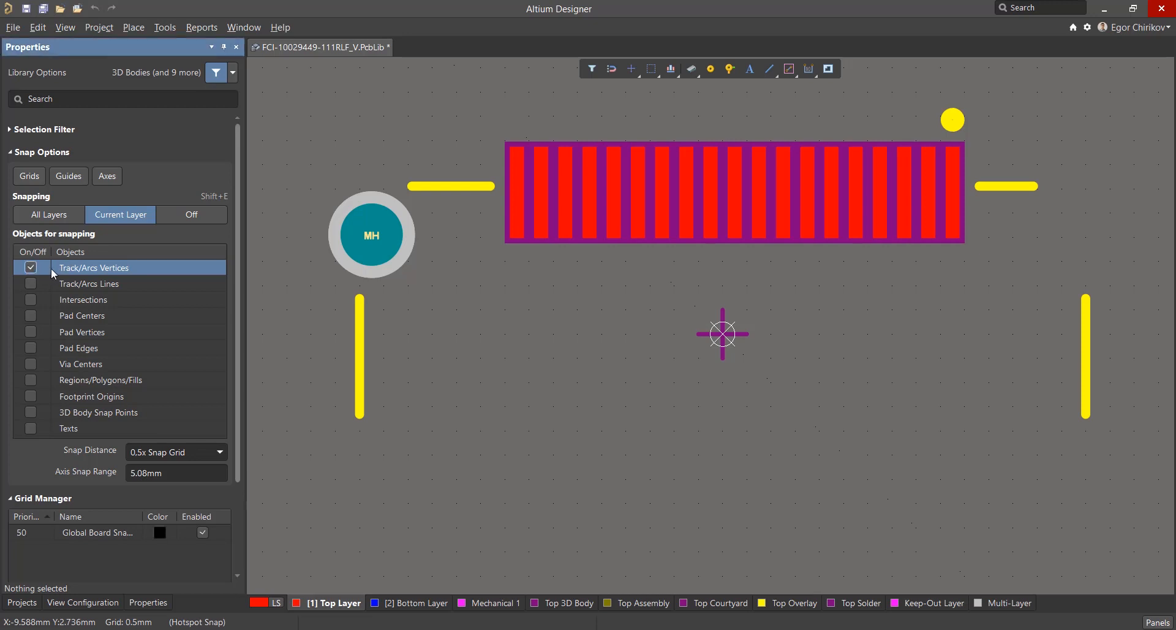
click(611, 68)
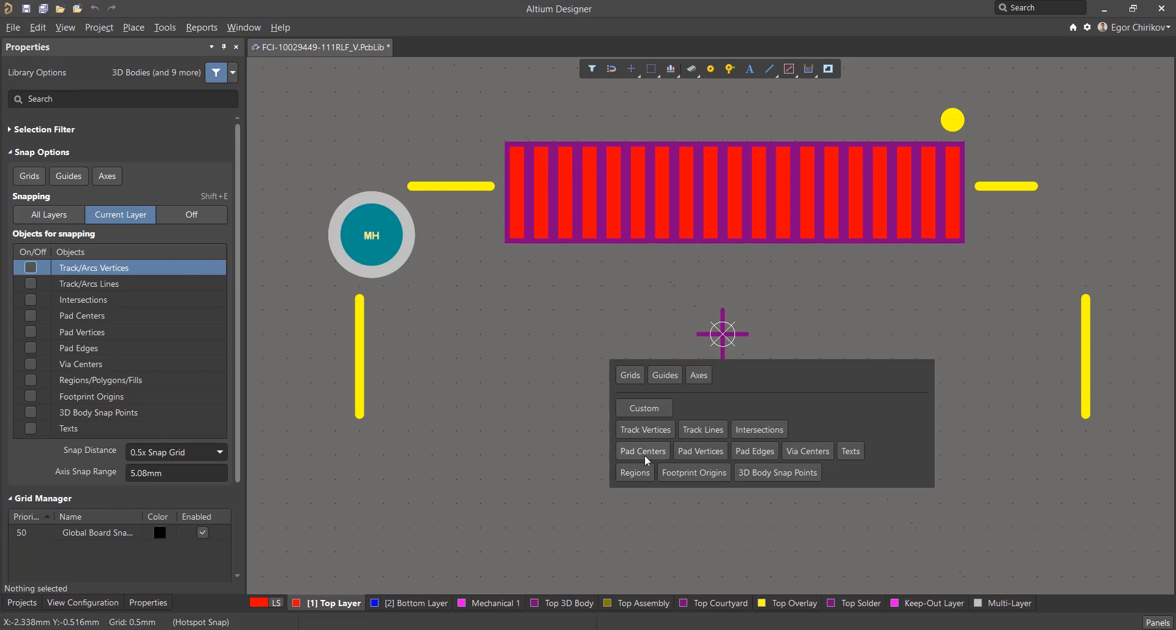
Turn on Pad Centers and Via Centers snapping.
click(641, 450)
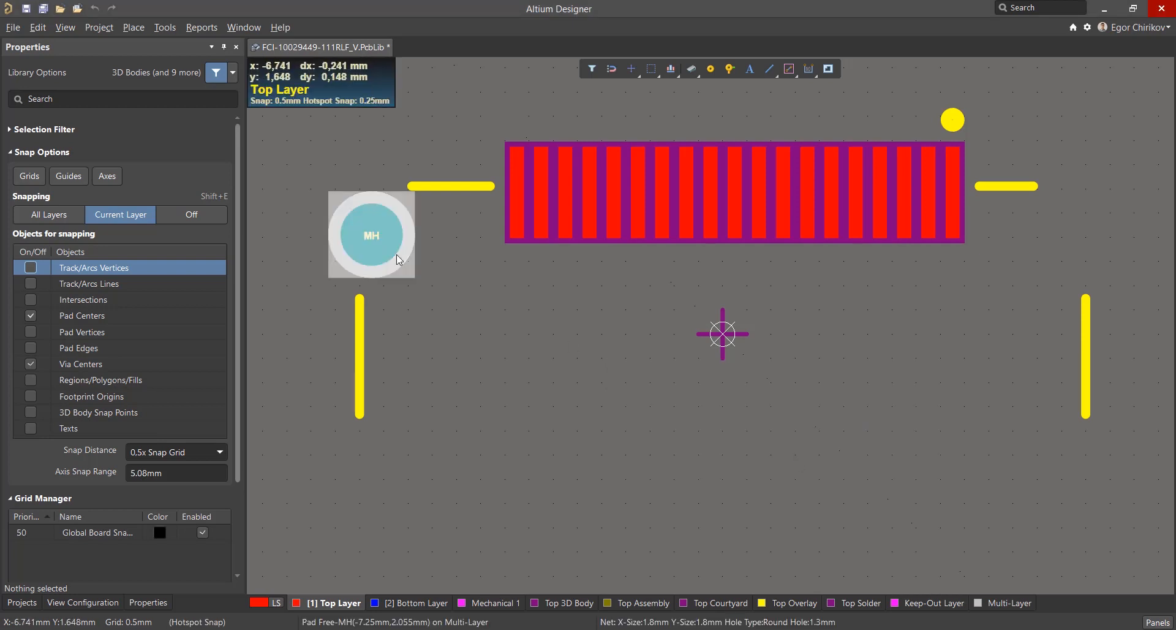
click(371, 234)
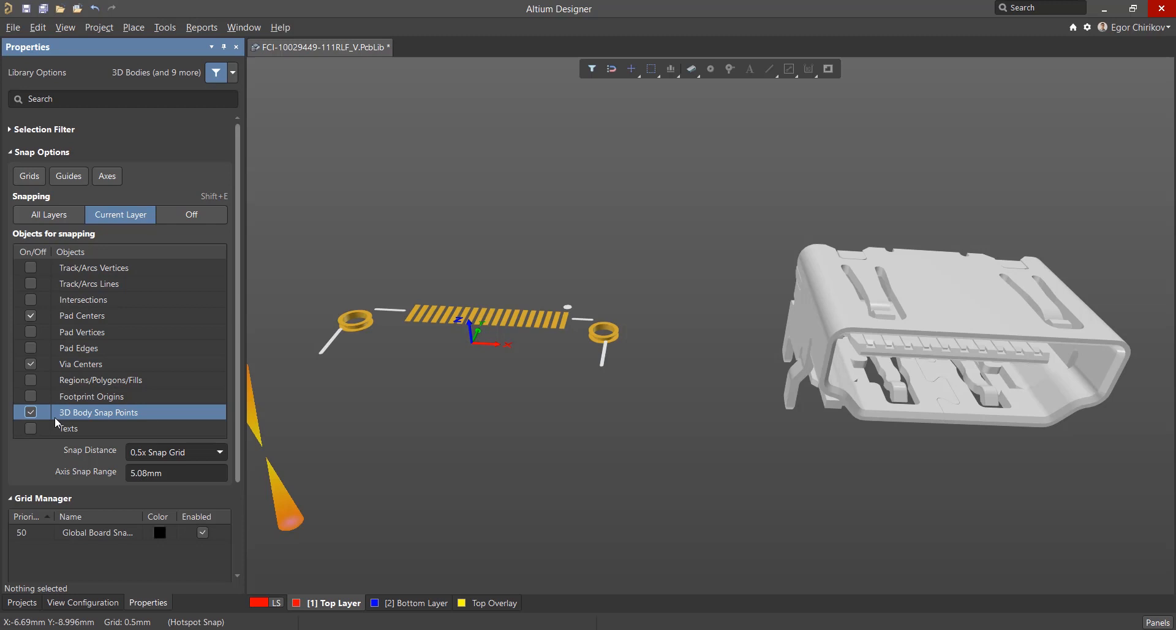
mouse_move(83, 599)
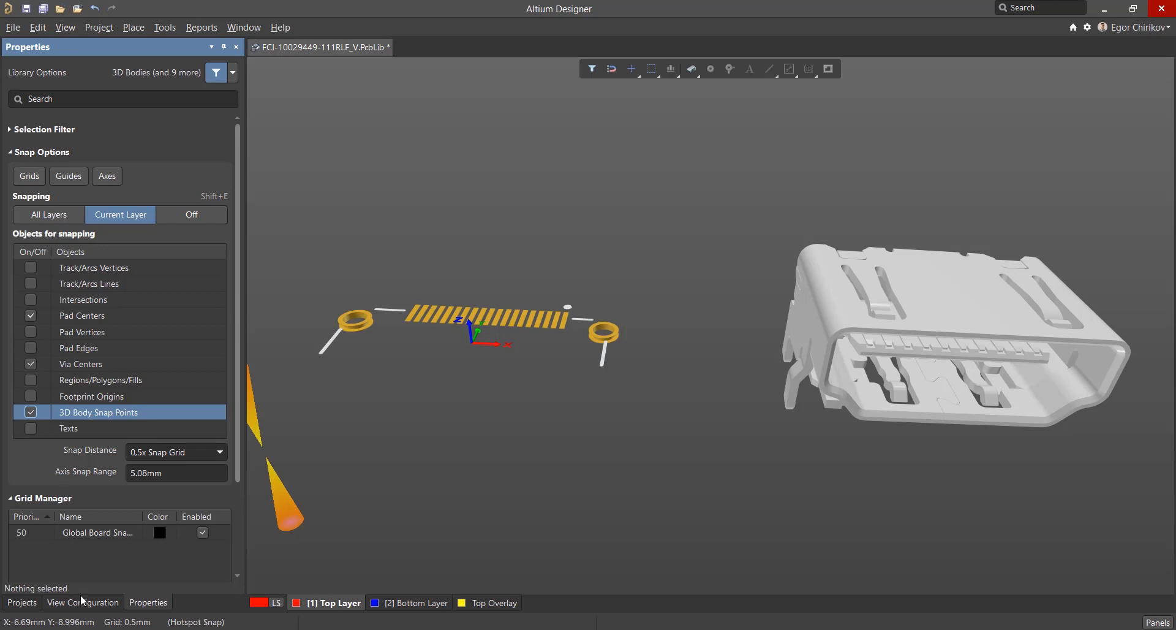
Enable 3D Body Snap Points while viewing the connector in 3D.
click(82, 602)
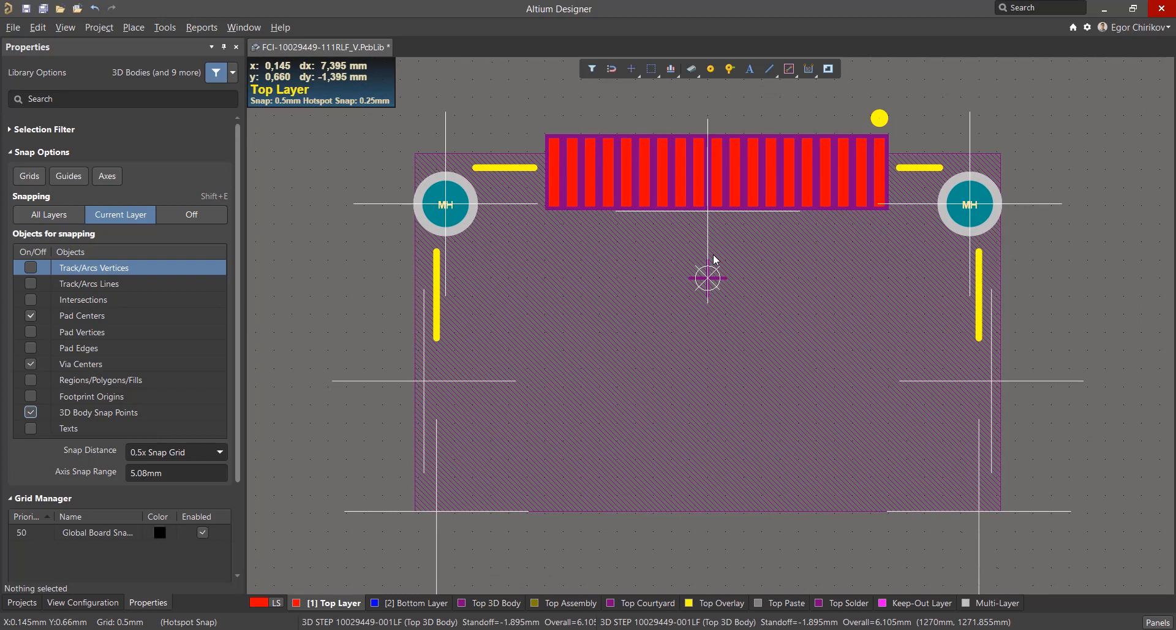
mouse_move(1045, 312)
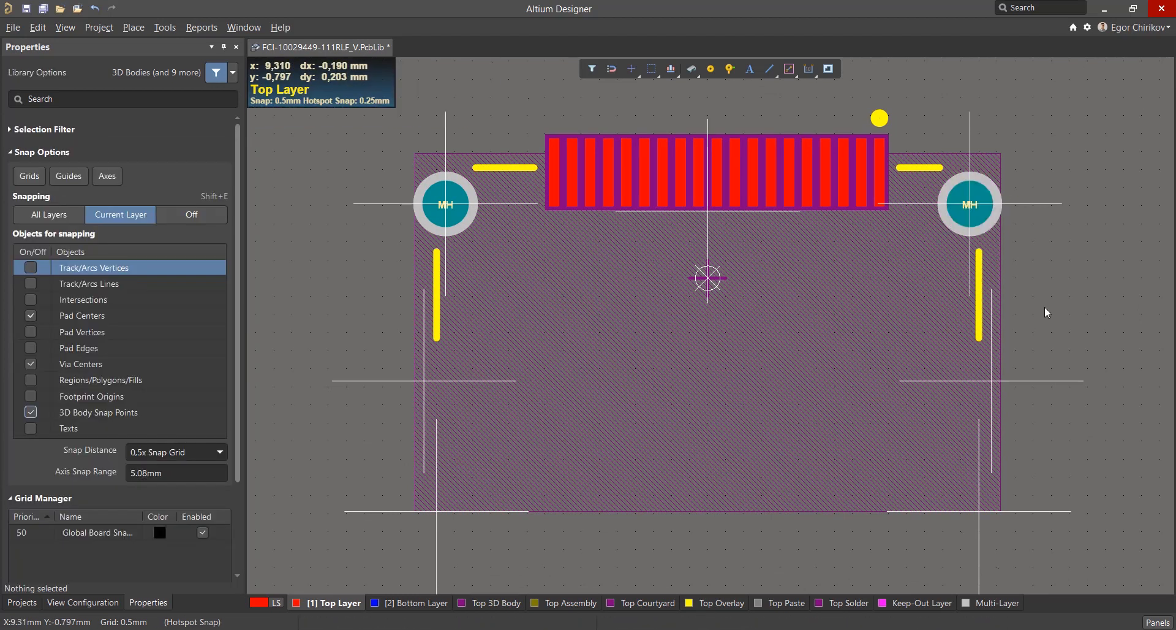
click(1042, 306)
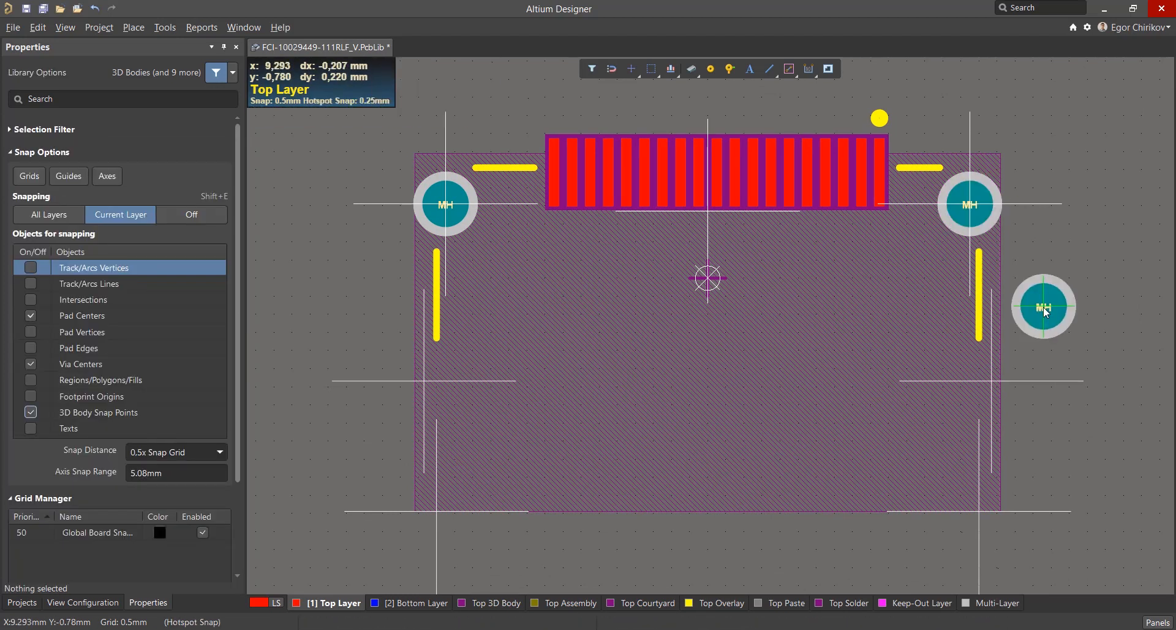
drag(1042, 306, 993, 378)
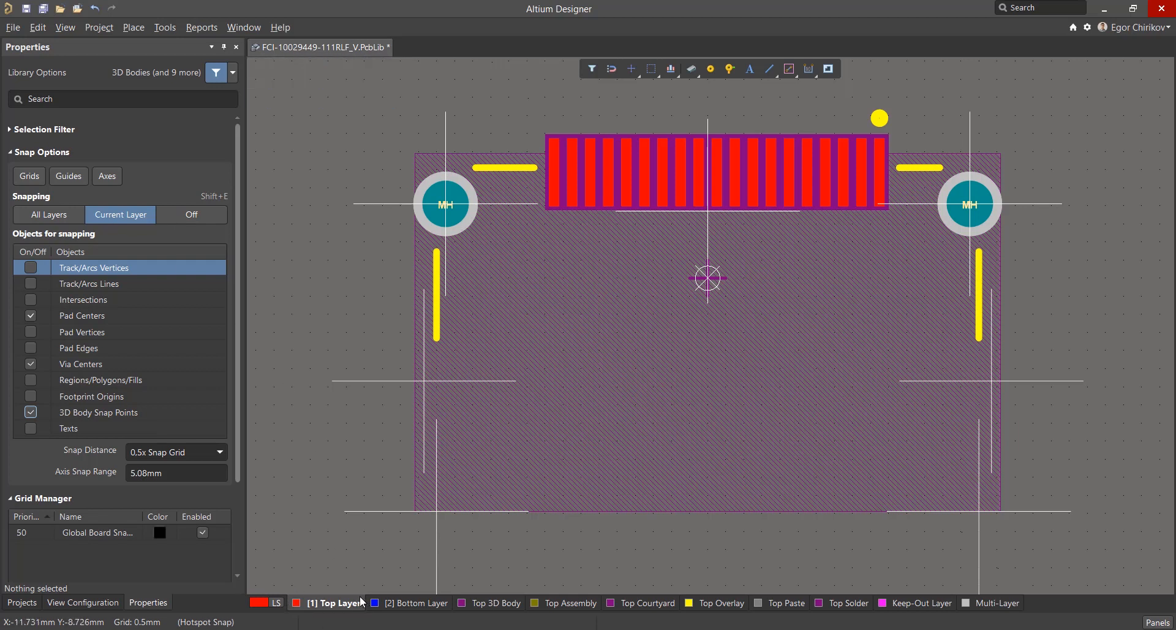
mouse_move(66, 227)
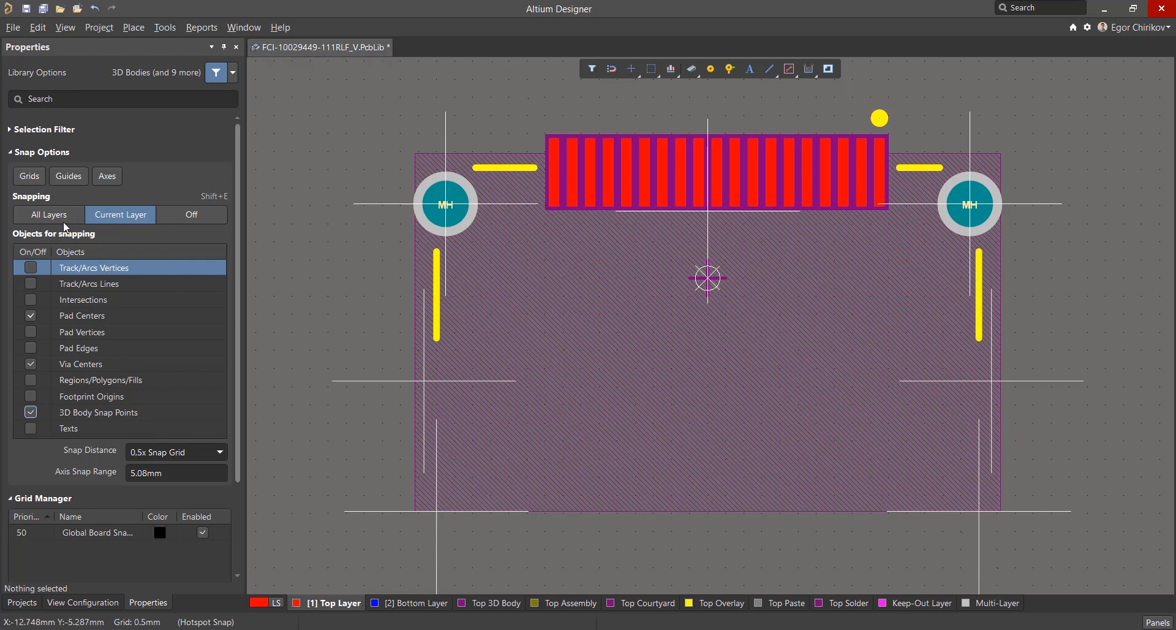
Set Snapping to All Layers in Snap Options.
click(48, 215)
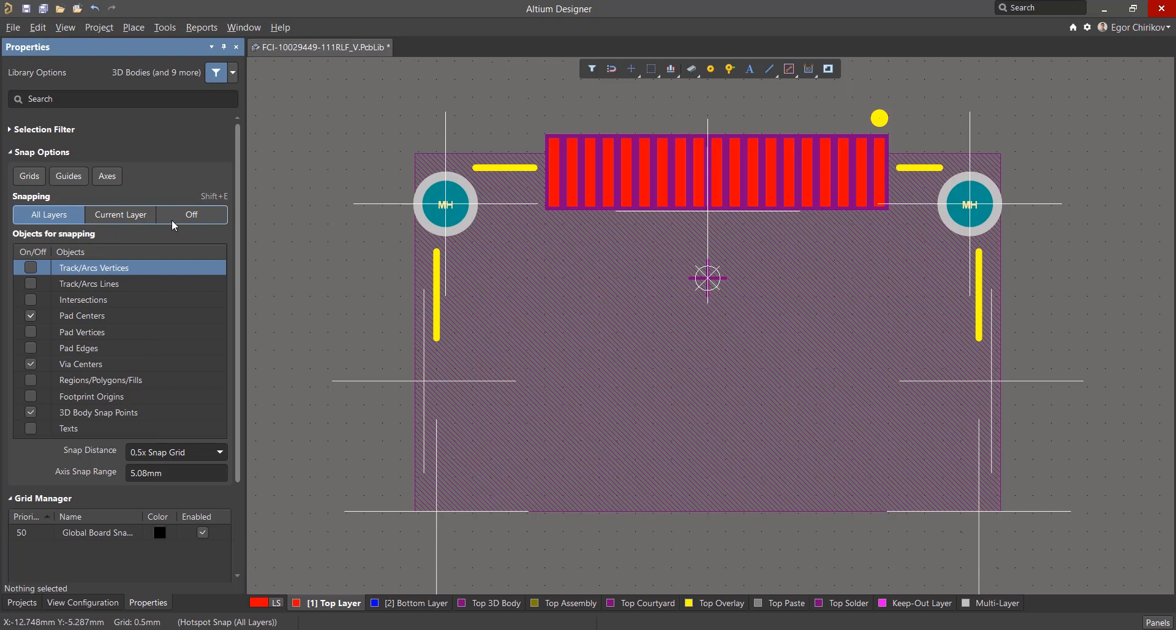
click(191, 215)
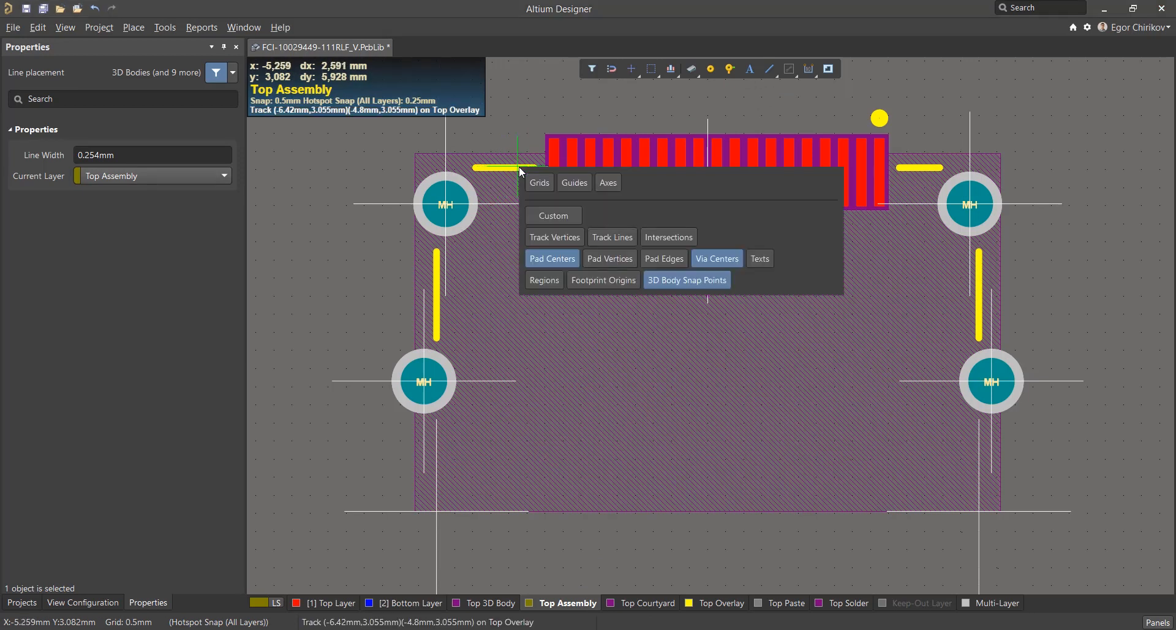
Draw the Top Assembly outline from the top-left corner to the silkscreen ends.
click(708, 278)
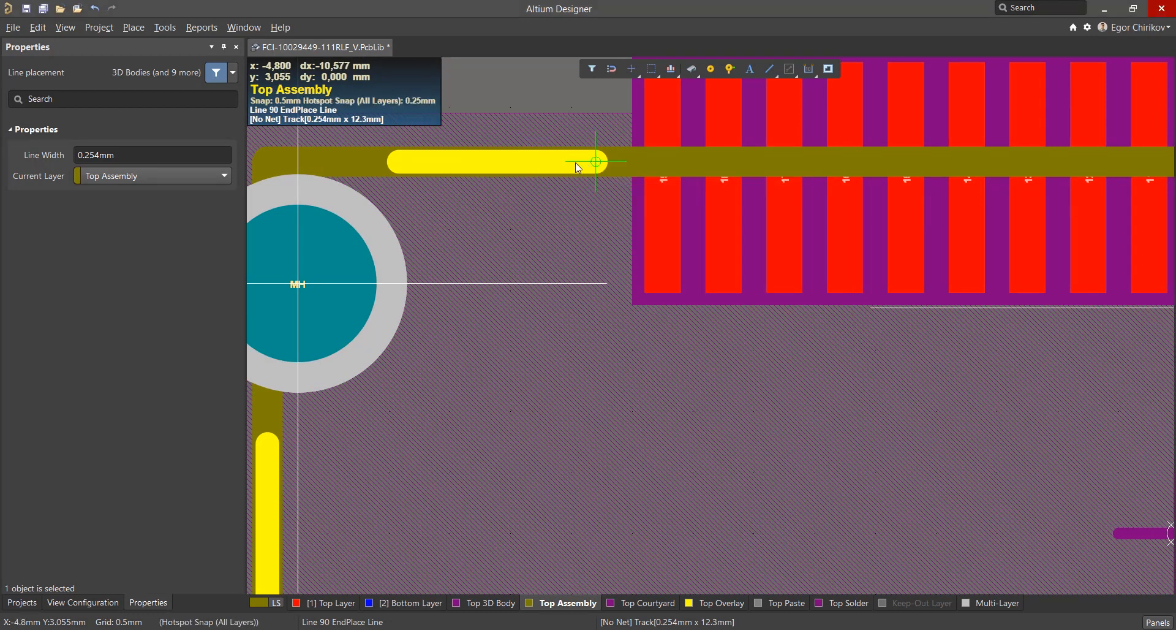
click(595, 162)
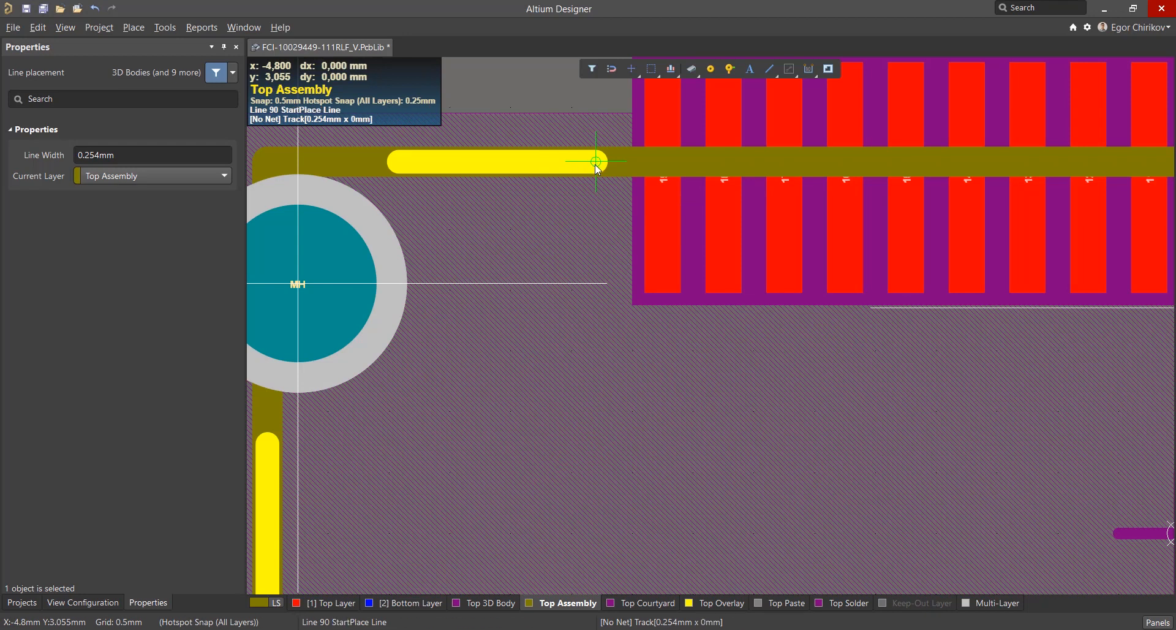
click(595, 163)
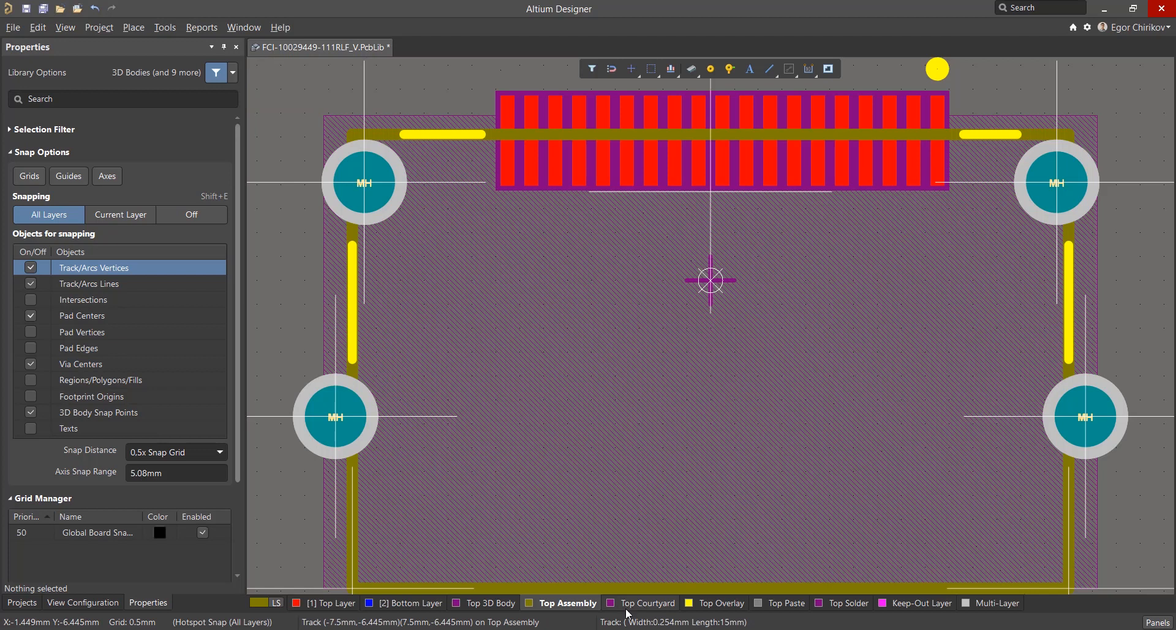
Switch to Top Courtyard and inspect the mounting hole and pad row.
click(644, 602)
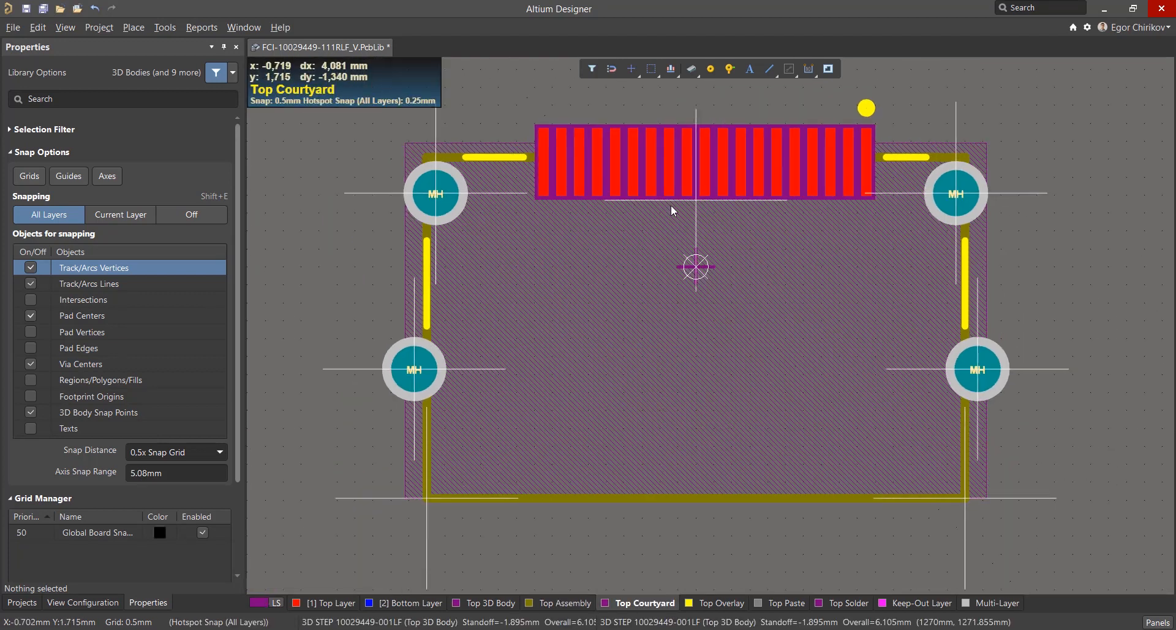
click(414, 369)
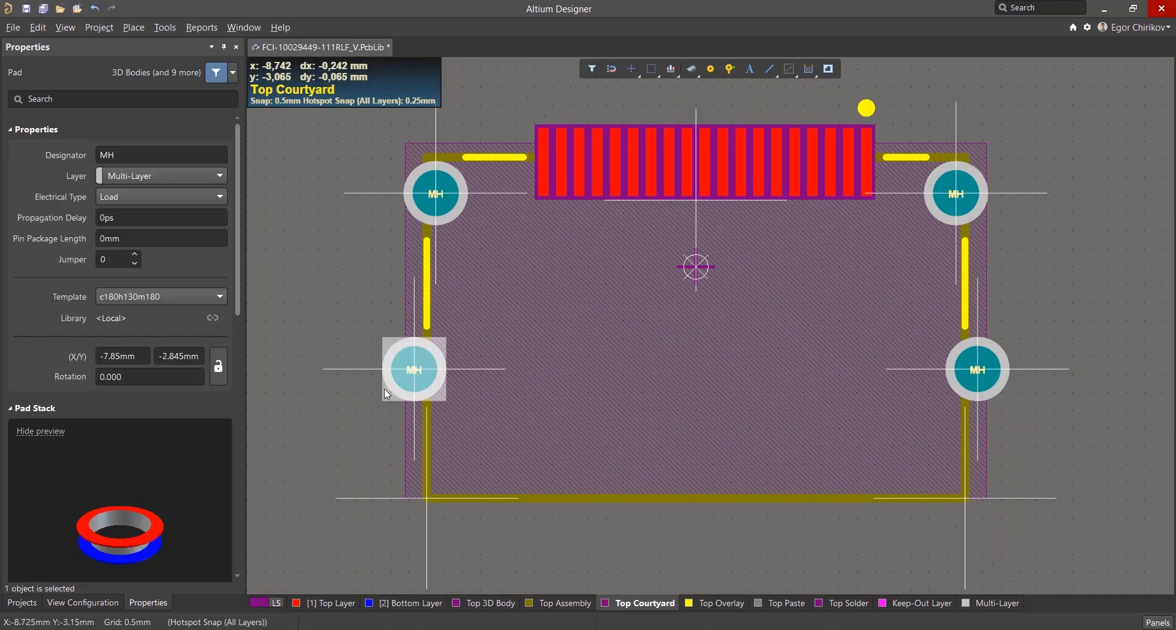
click(705, 161)
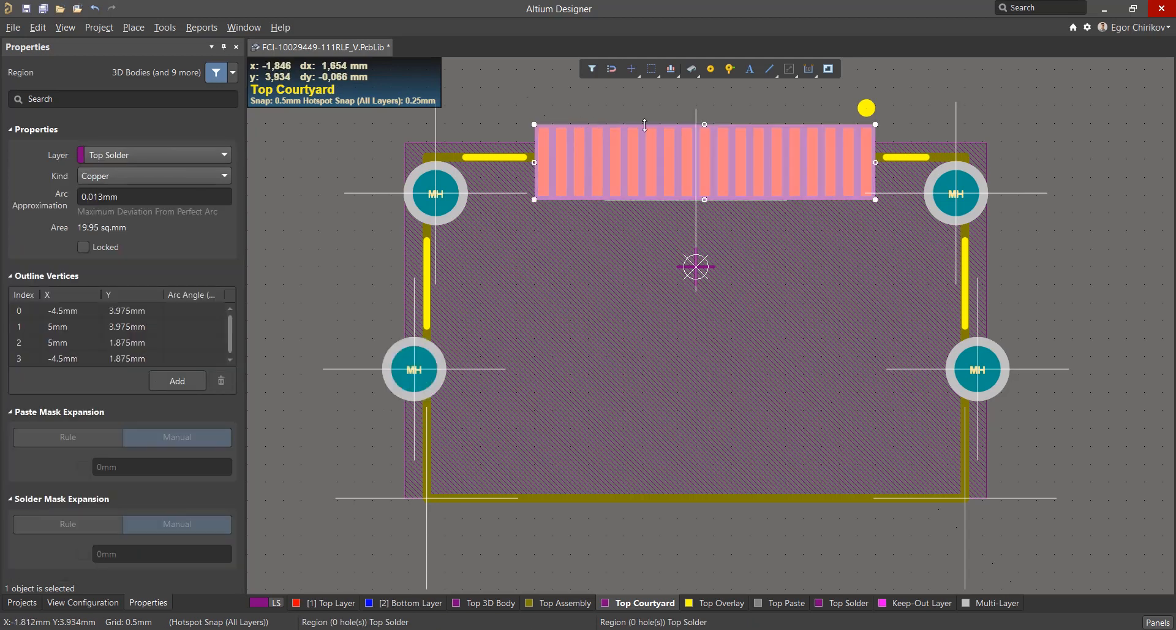
click(768, 68)
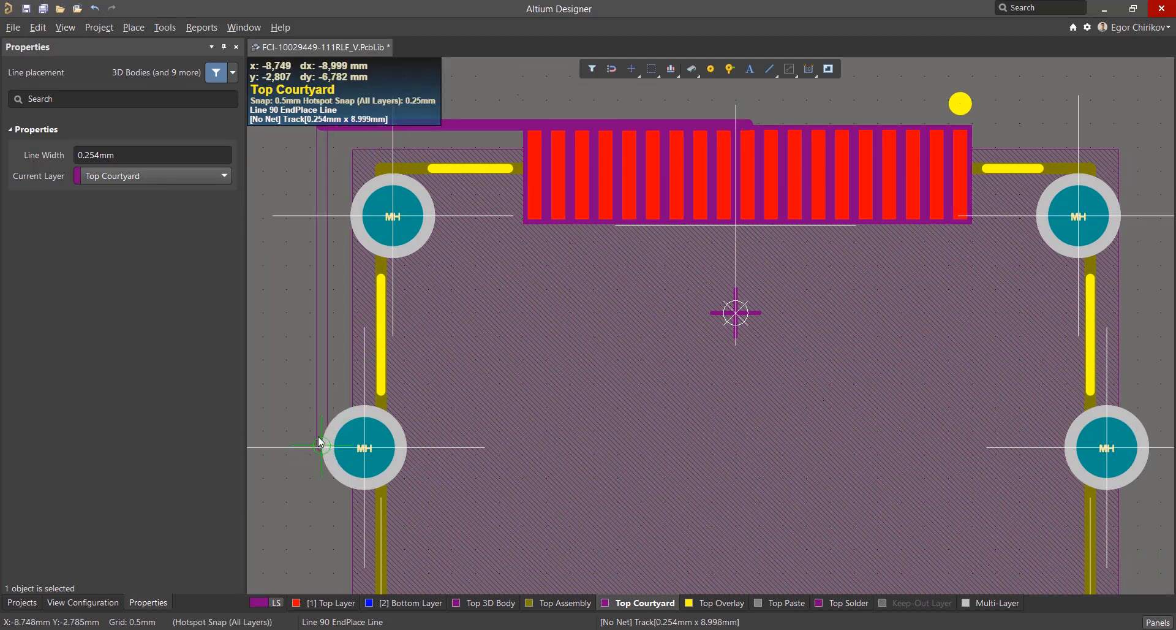
mouse_move(322, 457)
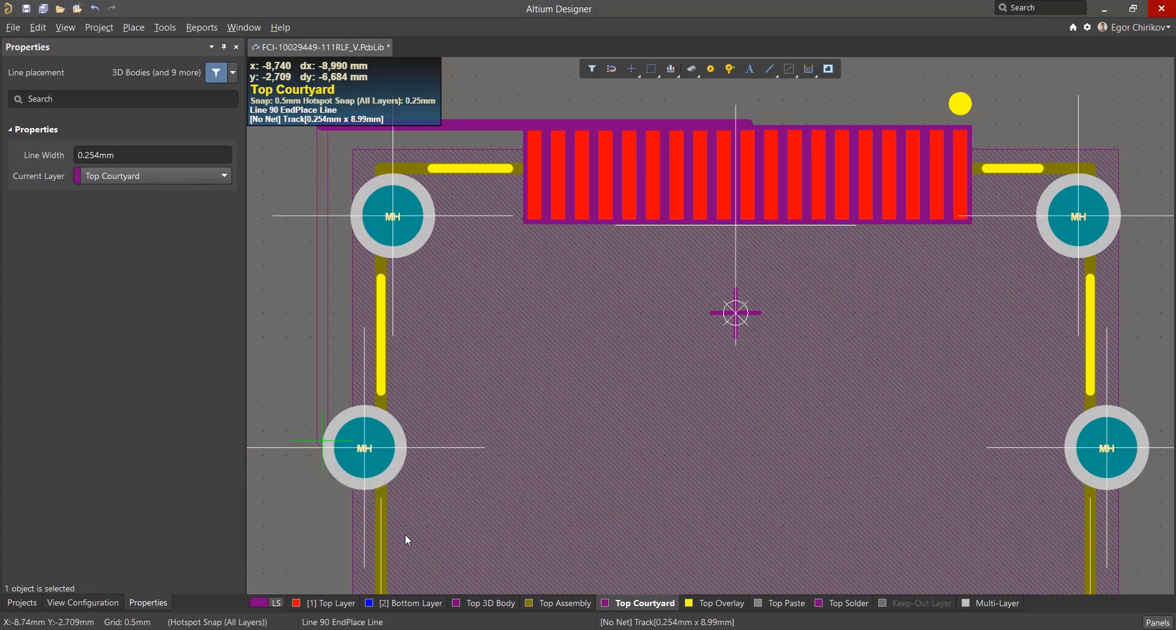
Draw the courtyard line down the left side and along the bottom.
click(321, 445)
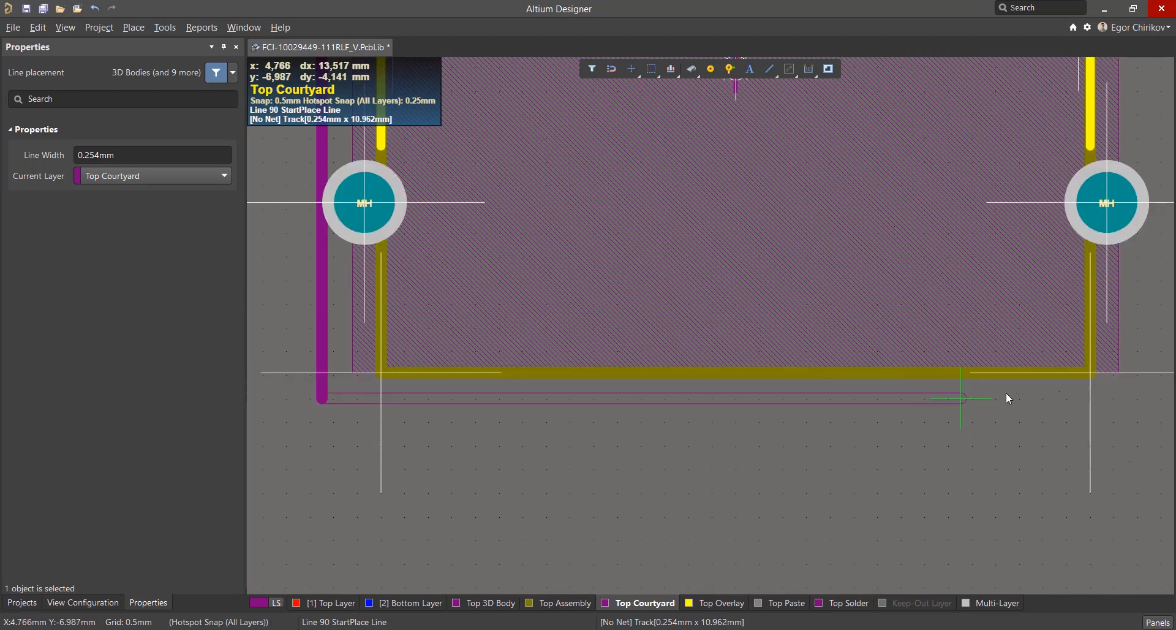
click(1095, 374)
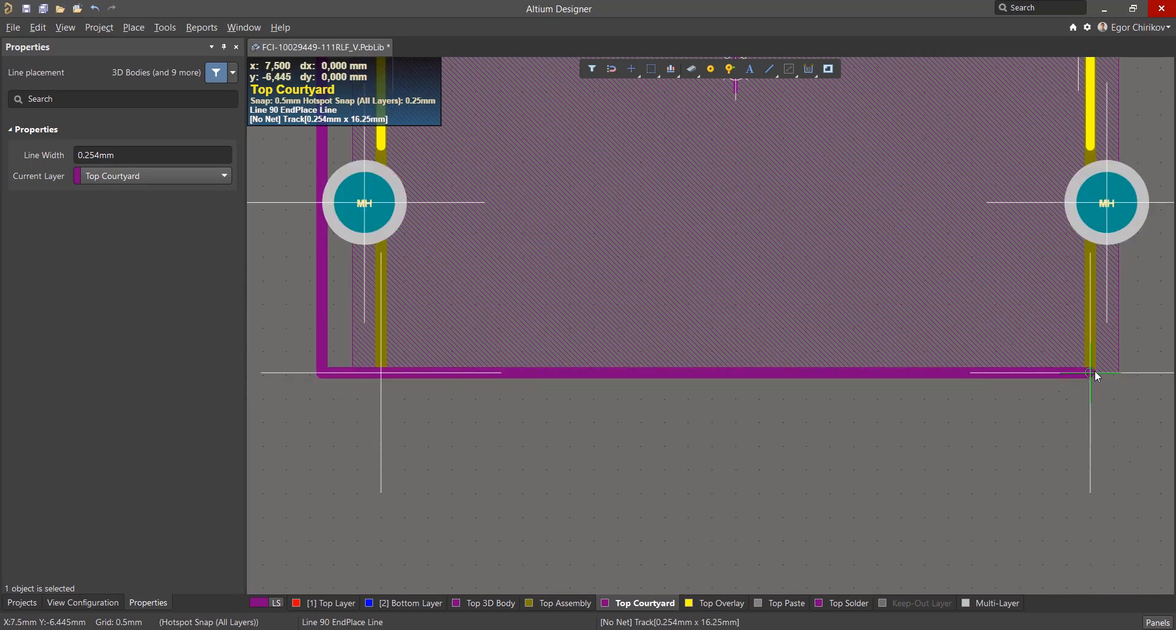